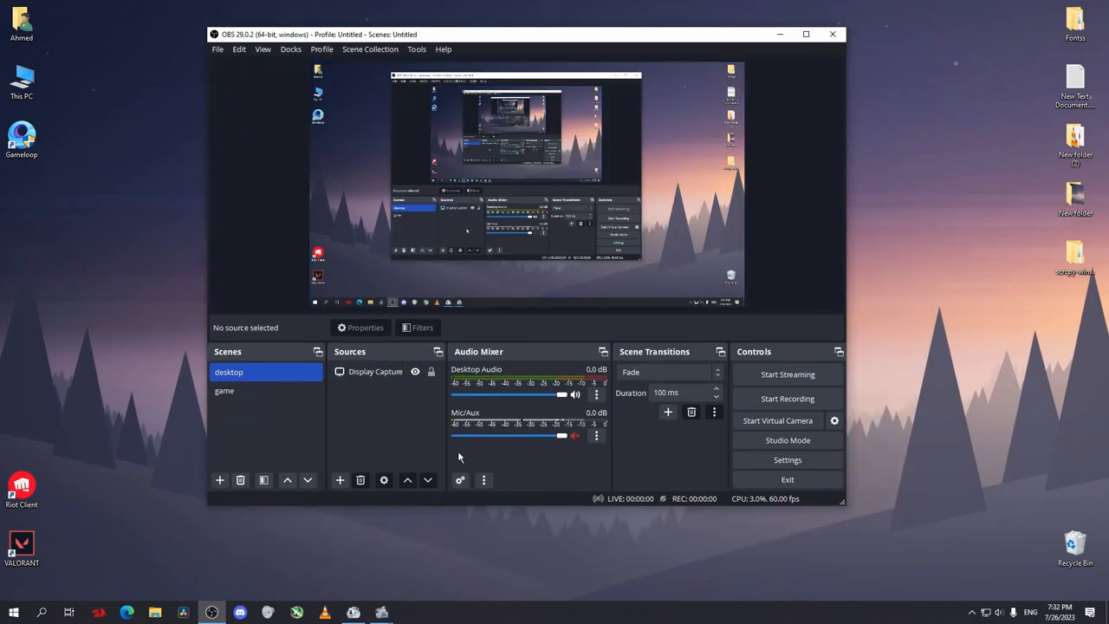
- Open OBS Studio's Settings window from the Controls panel, landing on General options
left_click(787, 460)
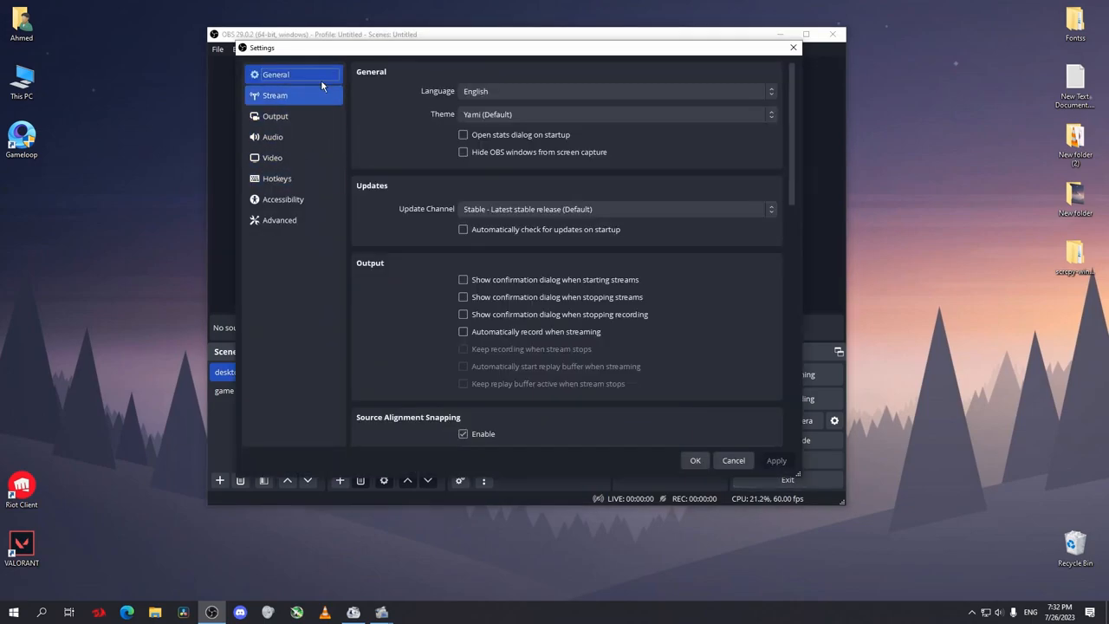
mouse_move(274, 135)
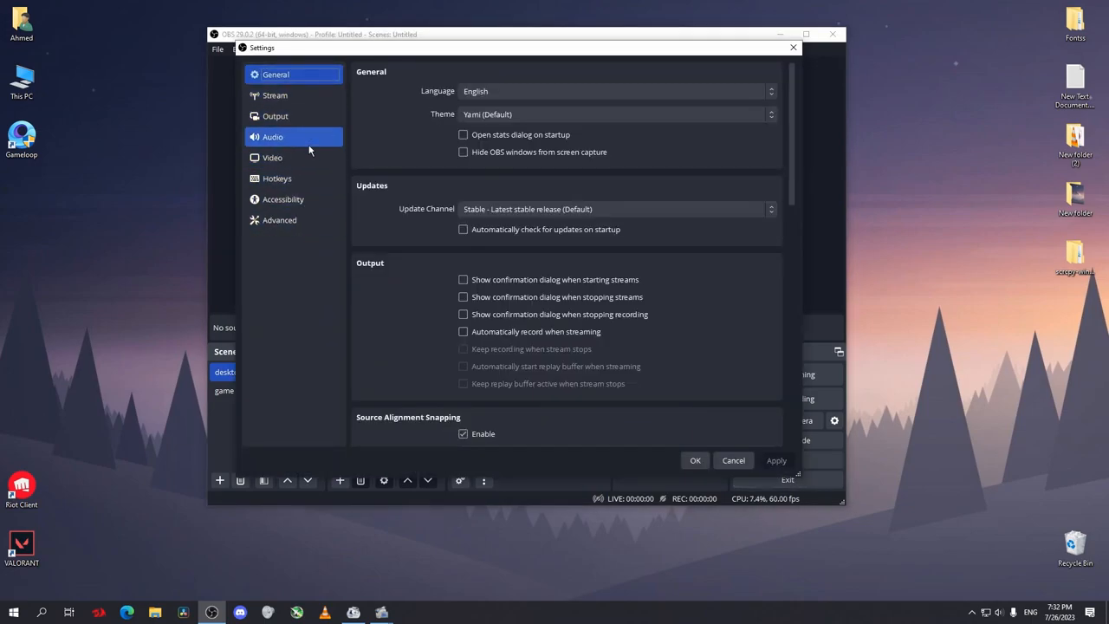
- Review Output settings: Simple mode, 4000 Kbps bitrate, AMD hardware encoder, Balanced preset choices
left_click(273, 116)
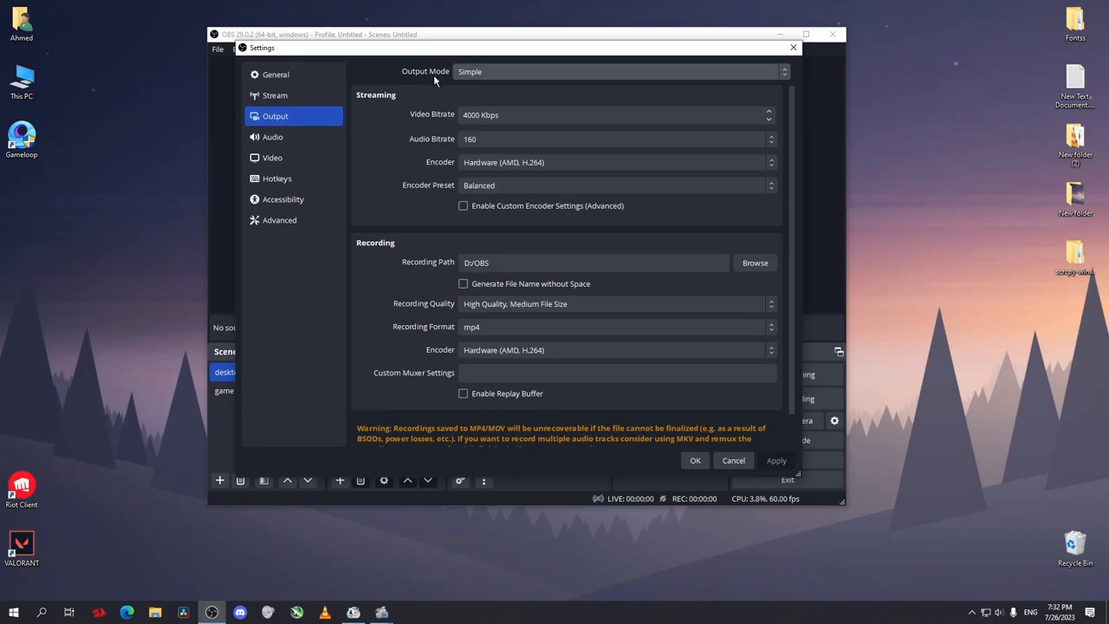
left_click(617, 71)
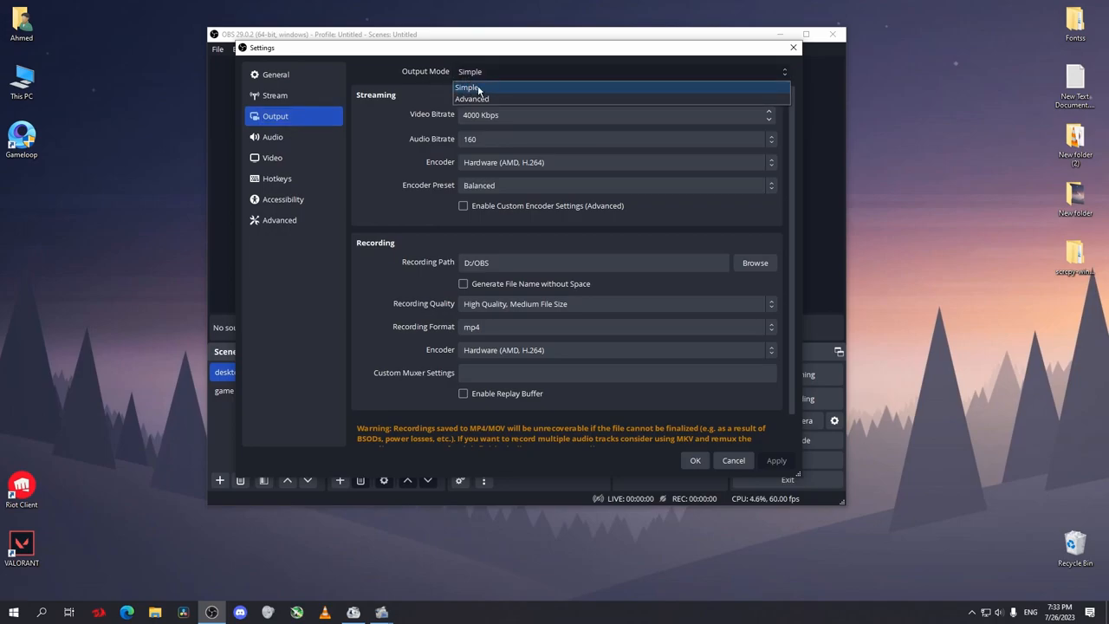
left_click(468, 86)
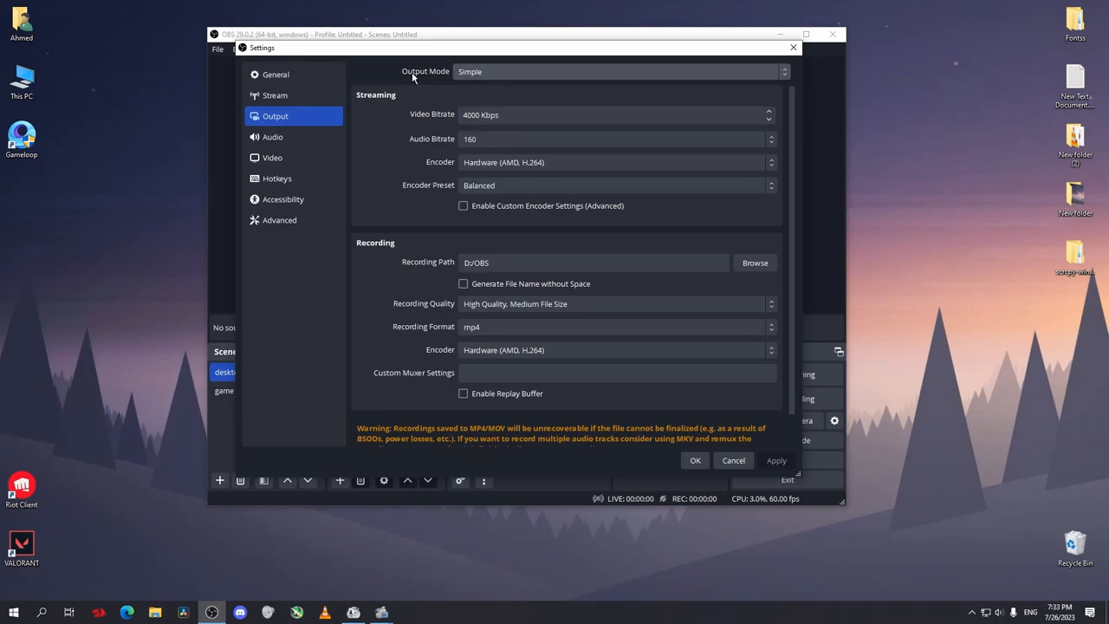
mouse_move(405, 100)
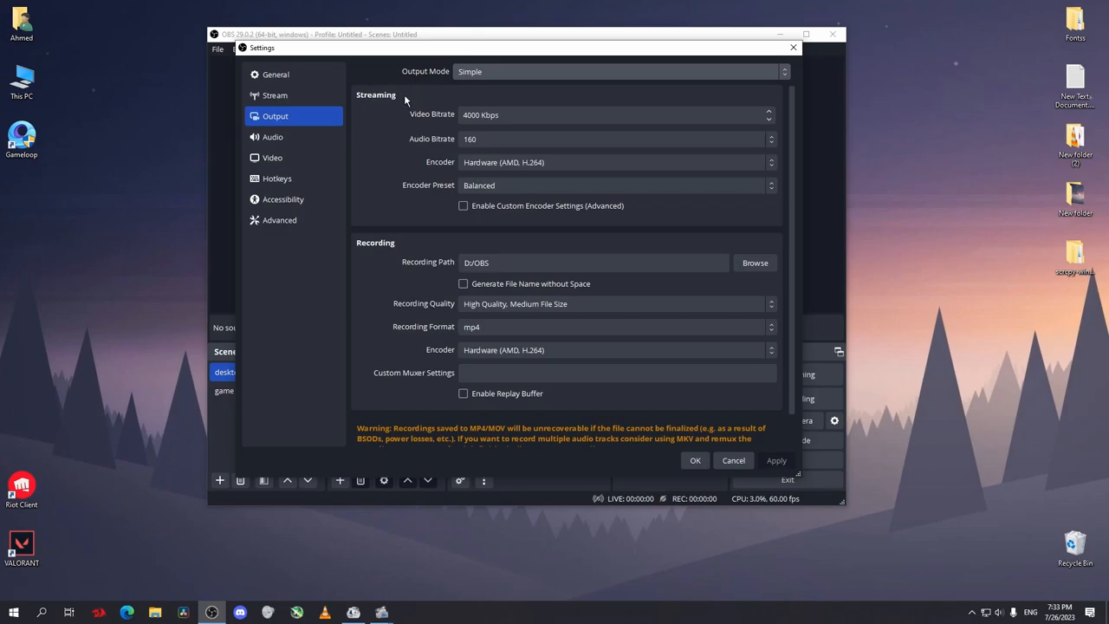
left_click(615, 115)
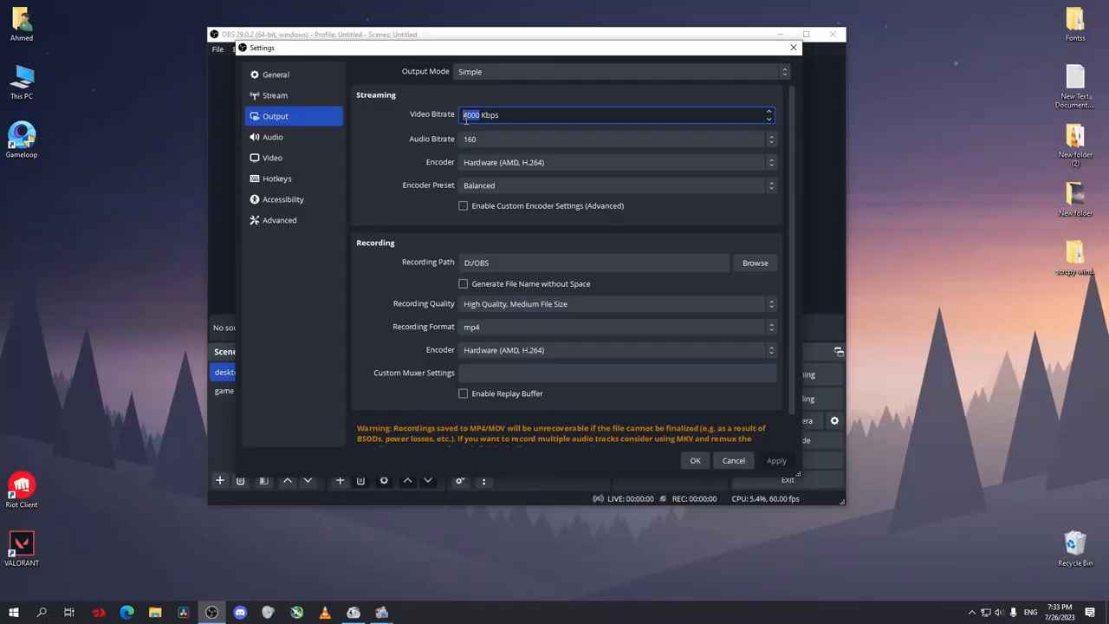
left_click(272, 156)
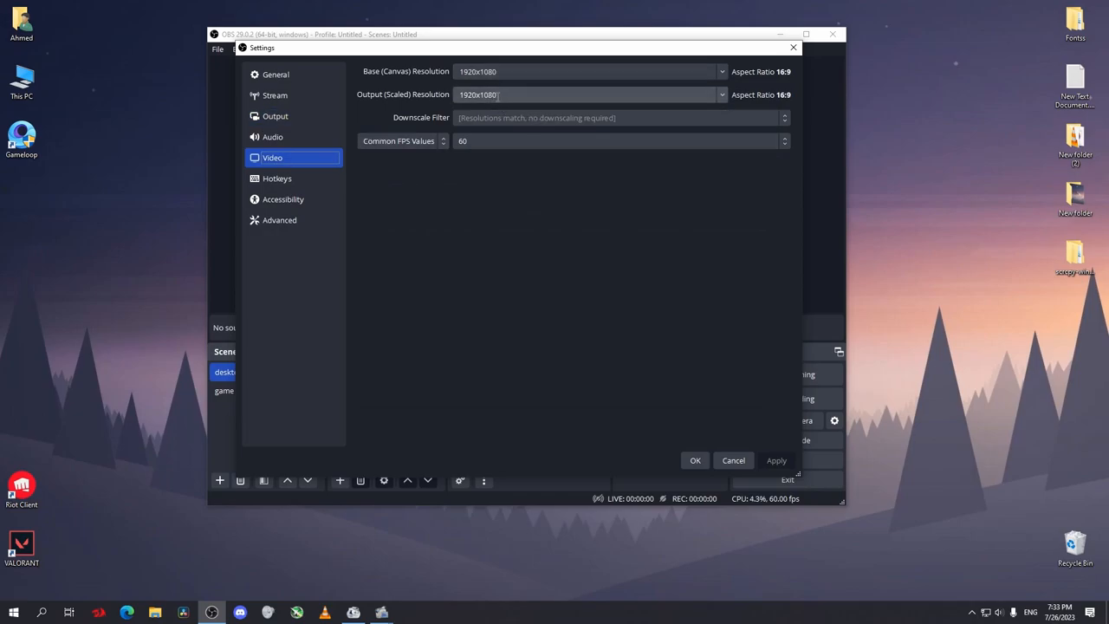
left_click(273, 114)
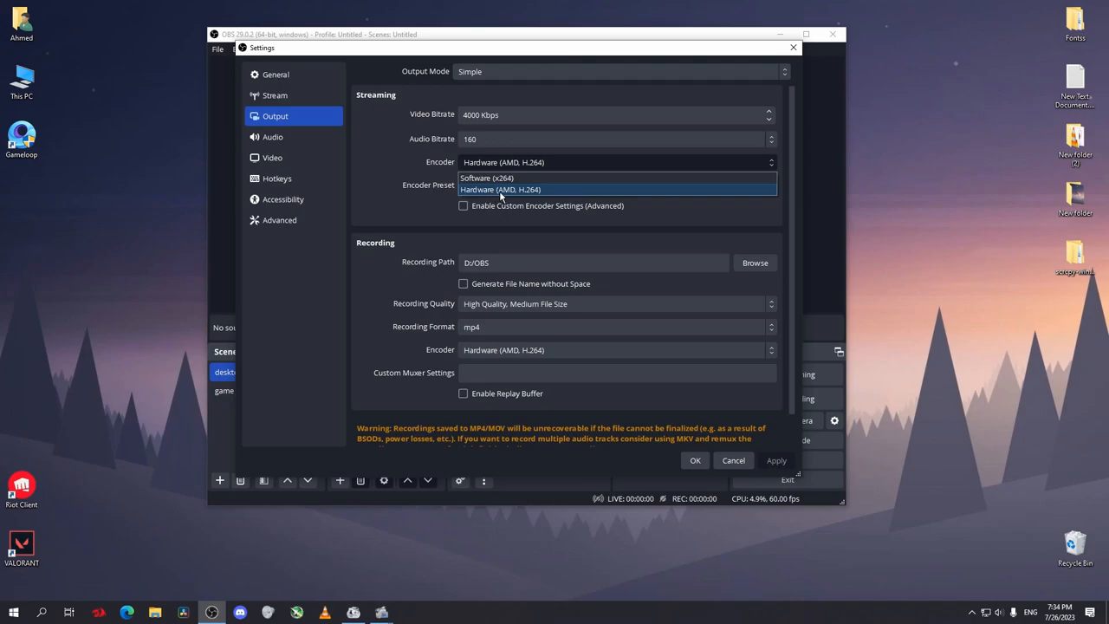
mouse_move(485, 176)
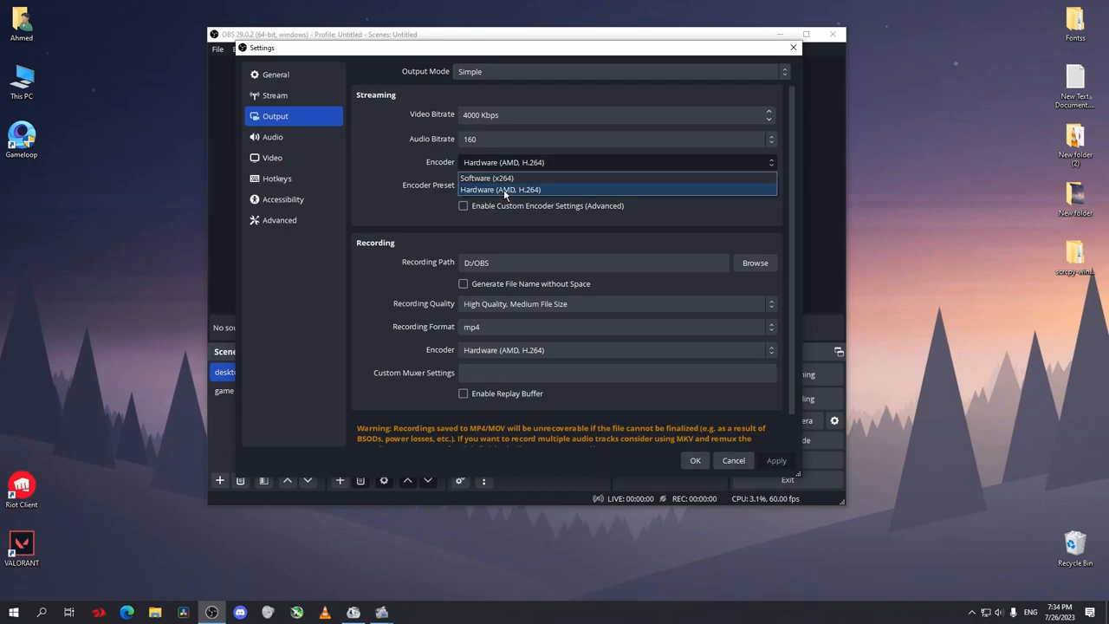
left_click(617, 183)
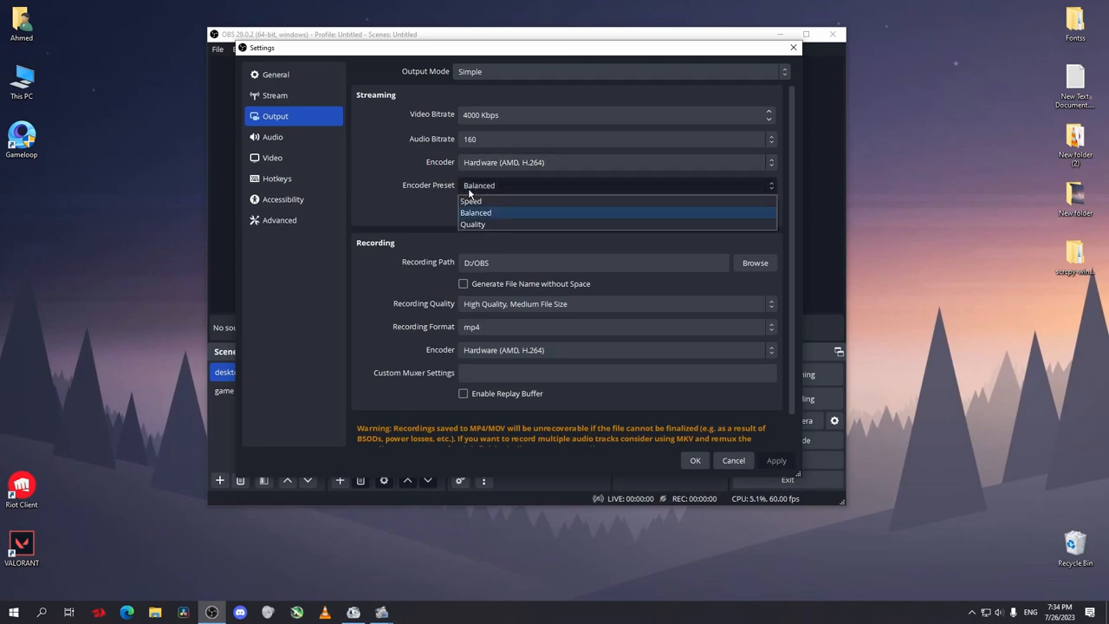
mouse_move(475, 201)
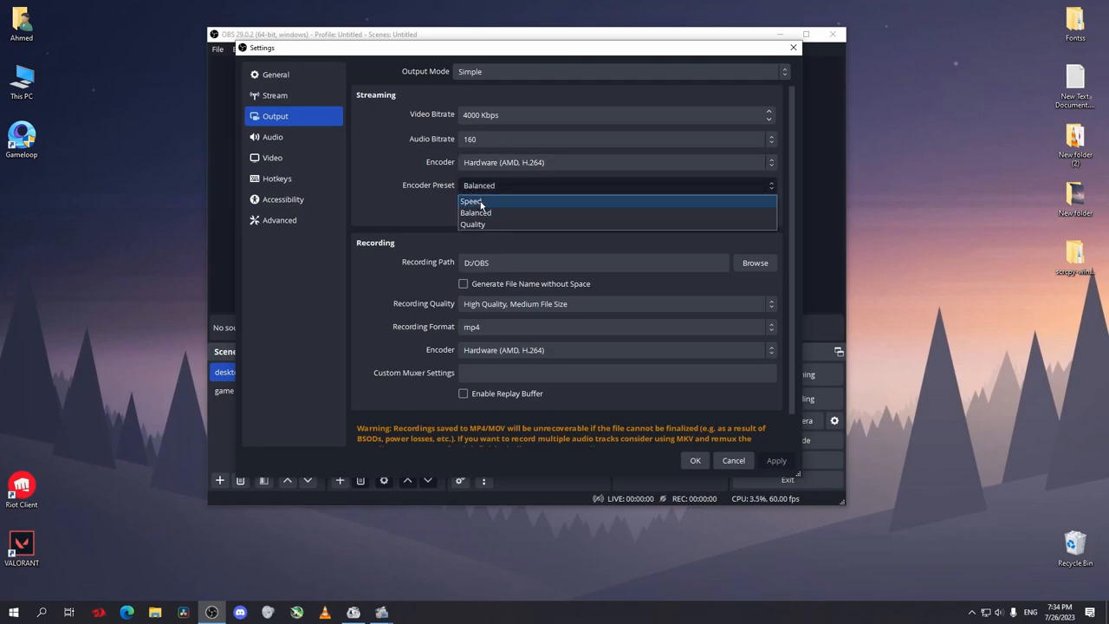
mouse_move(475, 212)
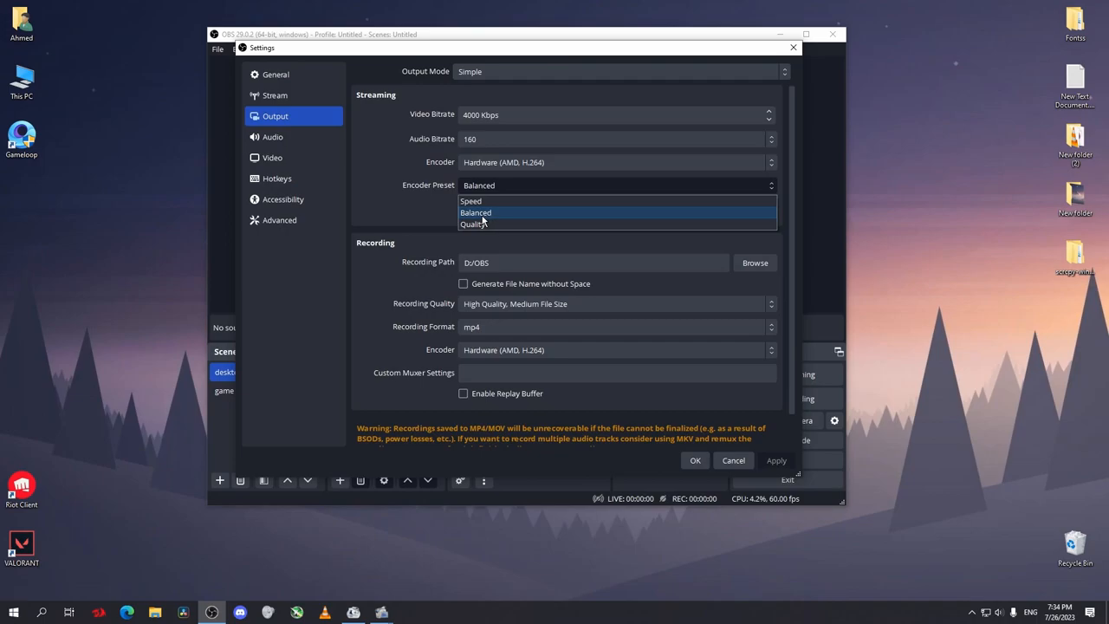
- In Video settings, keep the base canvas resolution at 1920x1080
left_click(272, 156)
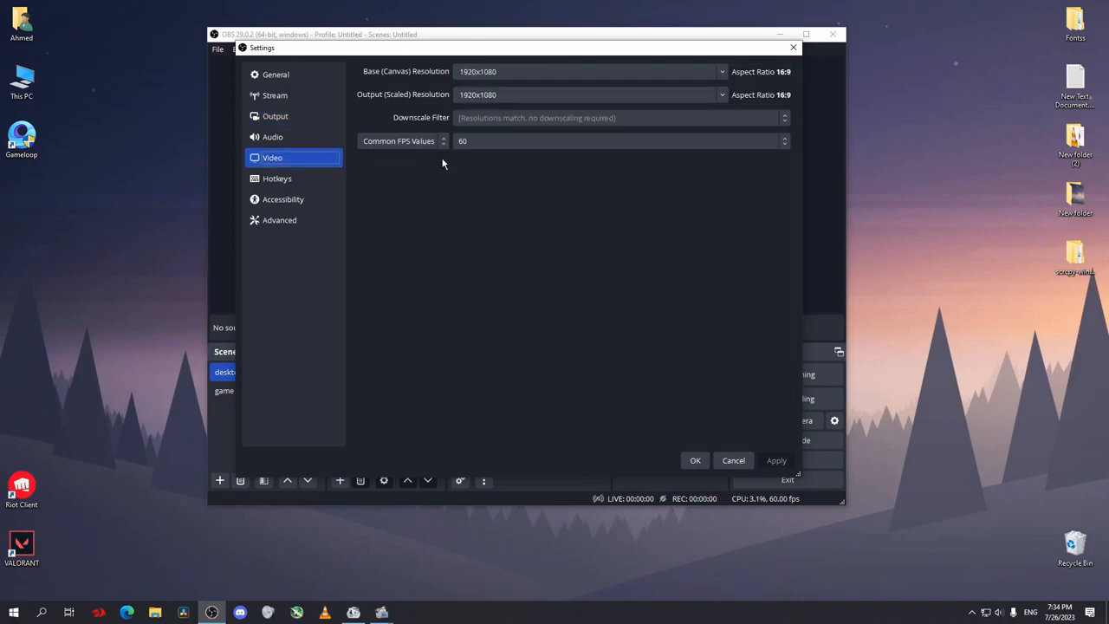
mouse_move(440, 71)
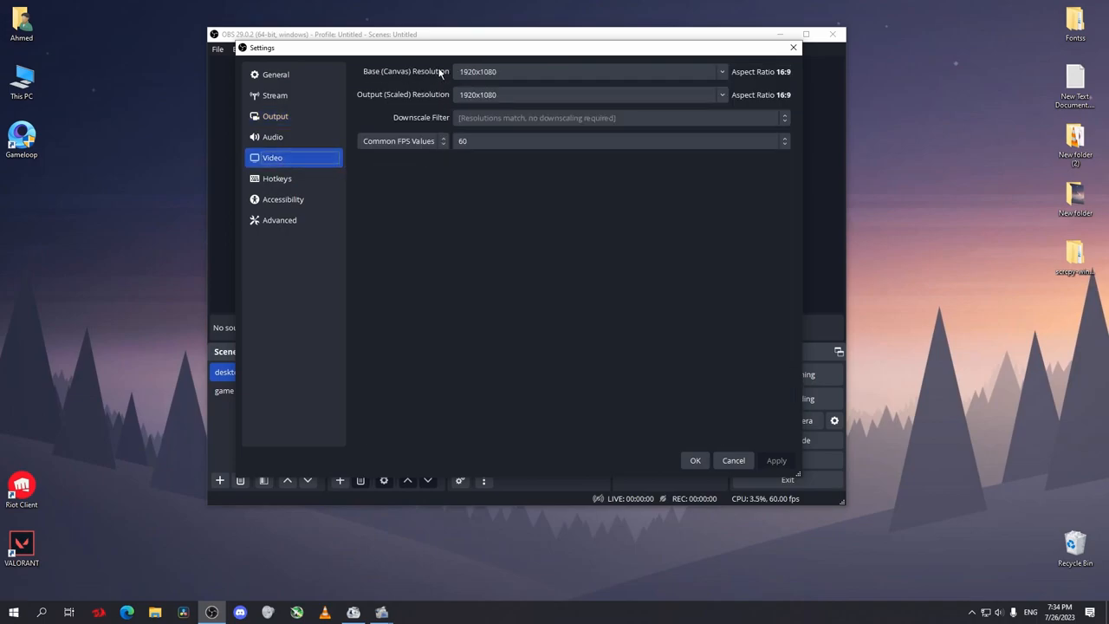
left_click(721, 71)
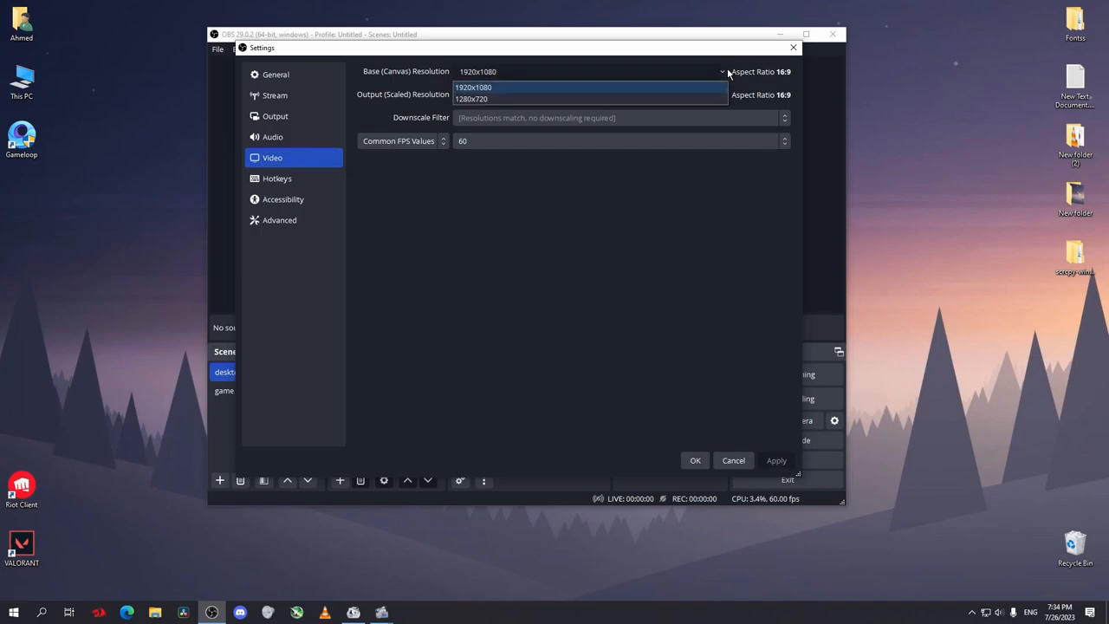
left_click(473, 87)
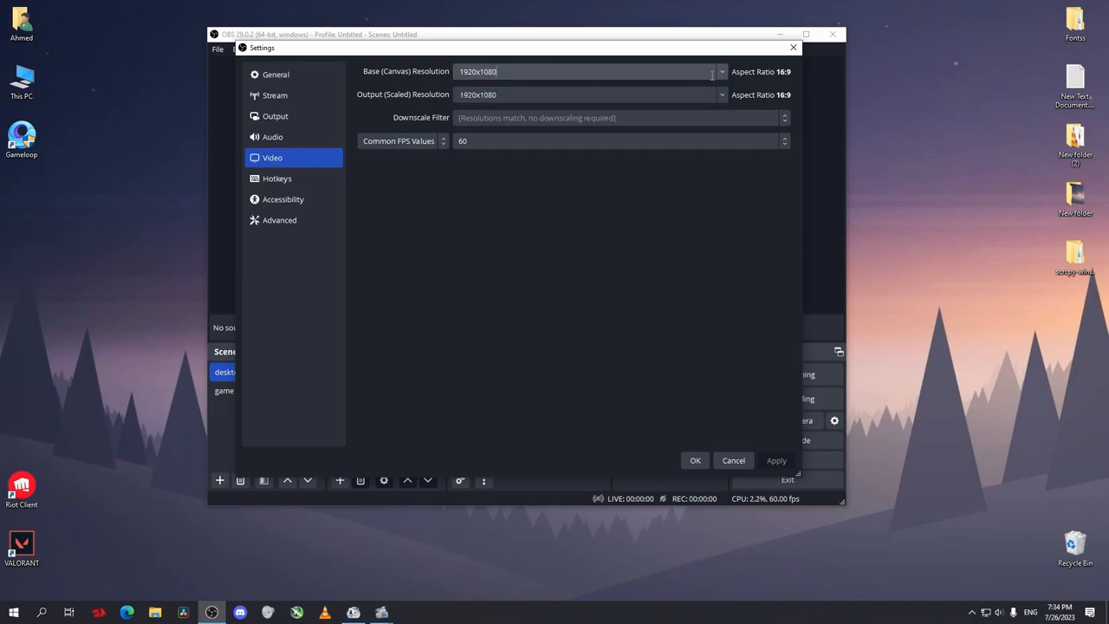
left_click(721, 71)
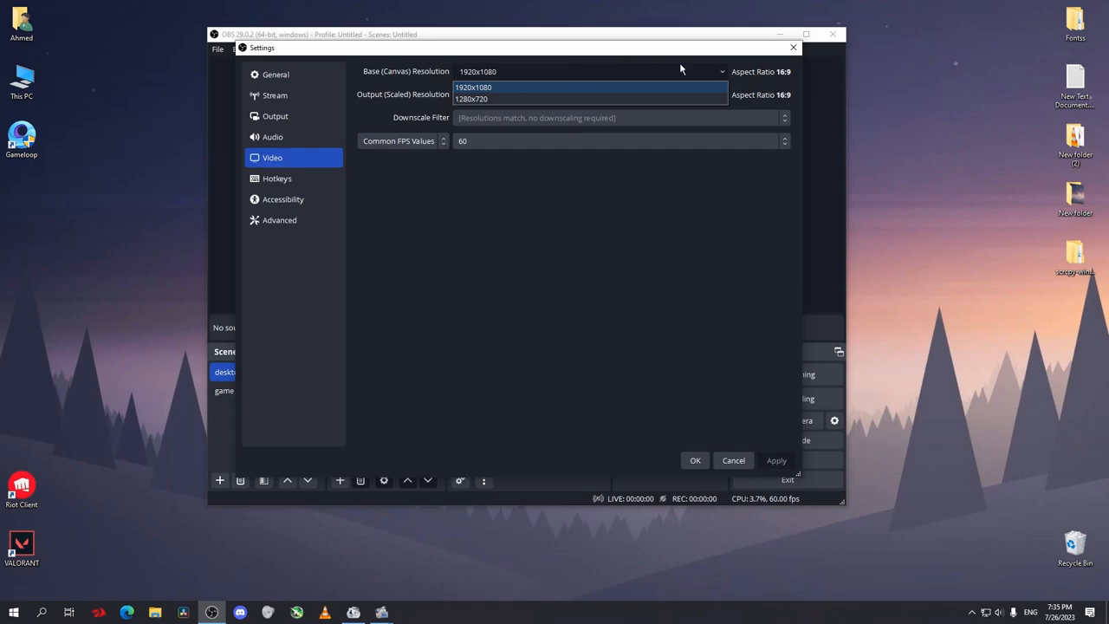
mouse_move(721, 77)
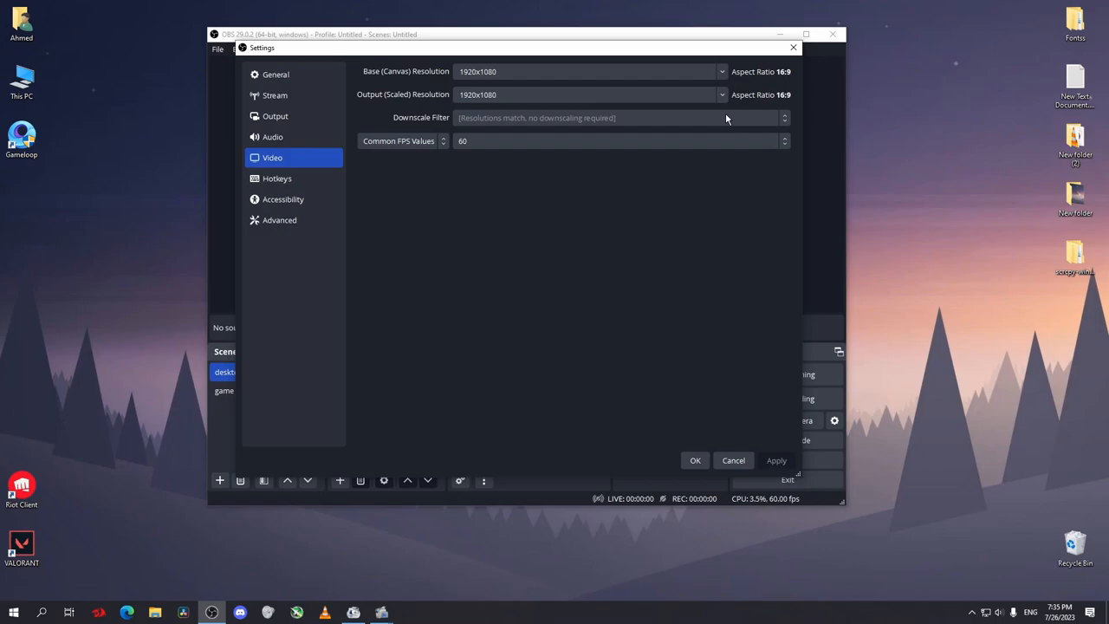
type("1280x720")
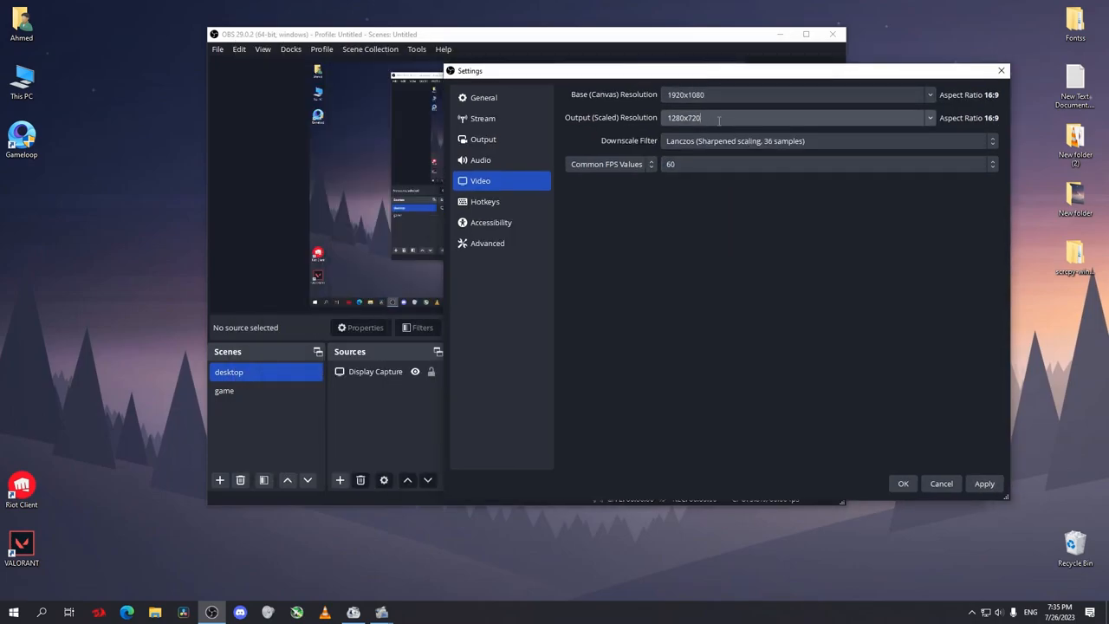
- Set the output (scaled) resolution to 1920x1080 to match the canvas
left_click(929, 118)
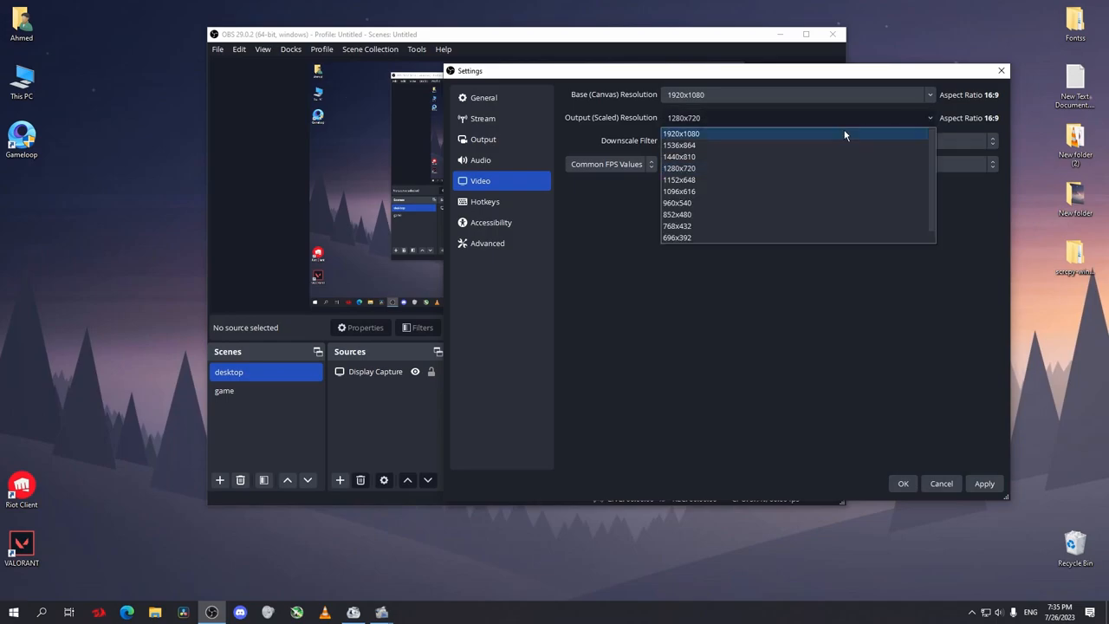
left_click(679, 168)
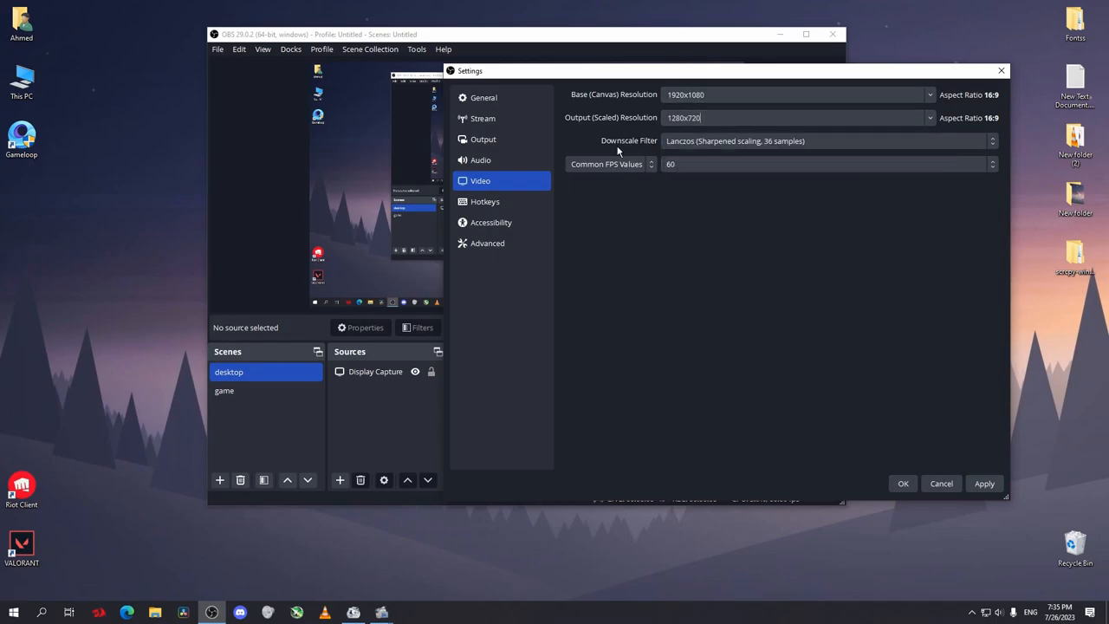
left_click(828, 141)
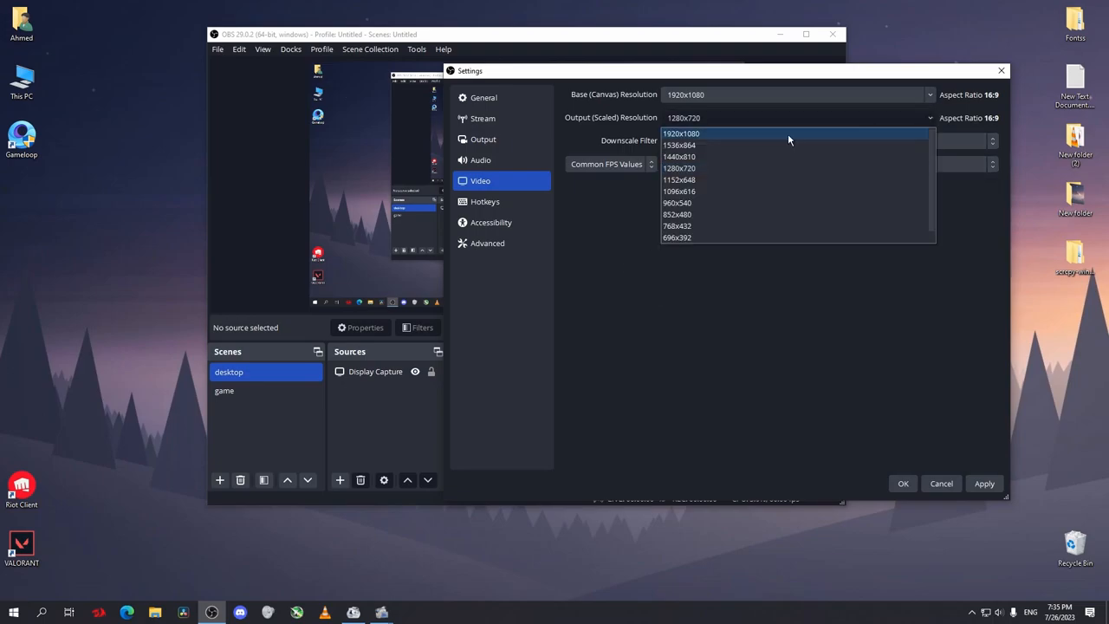
left_click(681, 133)
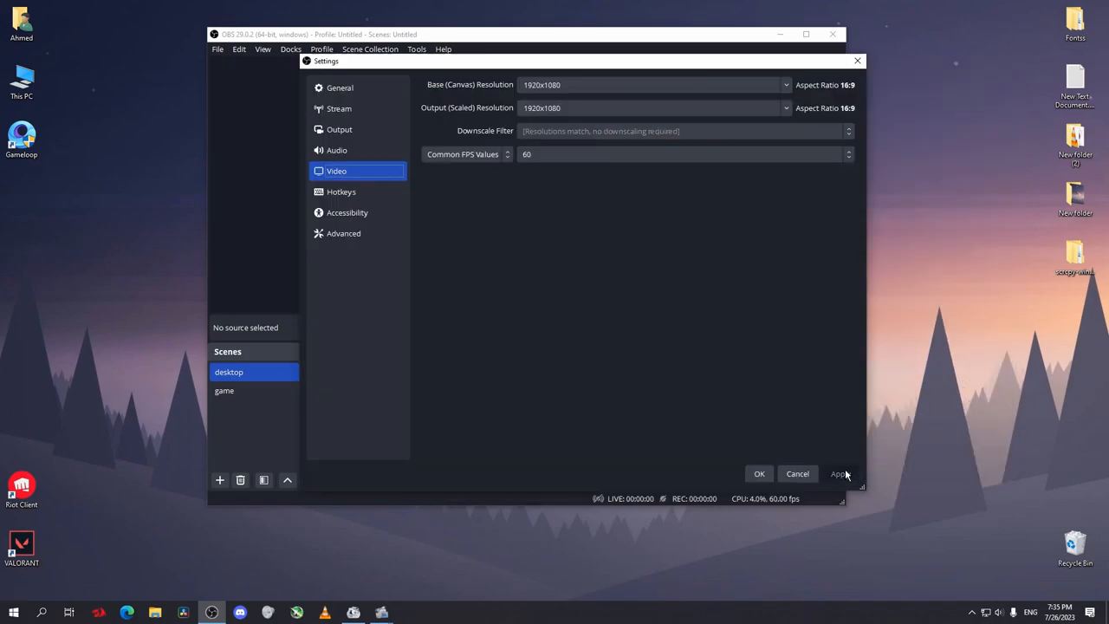
- Apply the video settings, then in YouTube Studio go live and copy the stream key
left_click(340, 107)
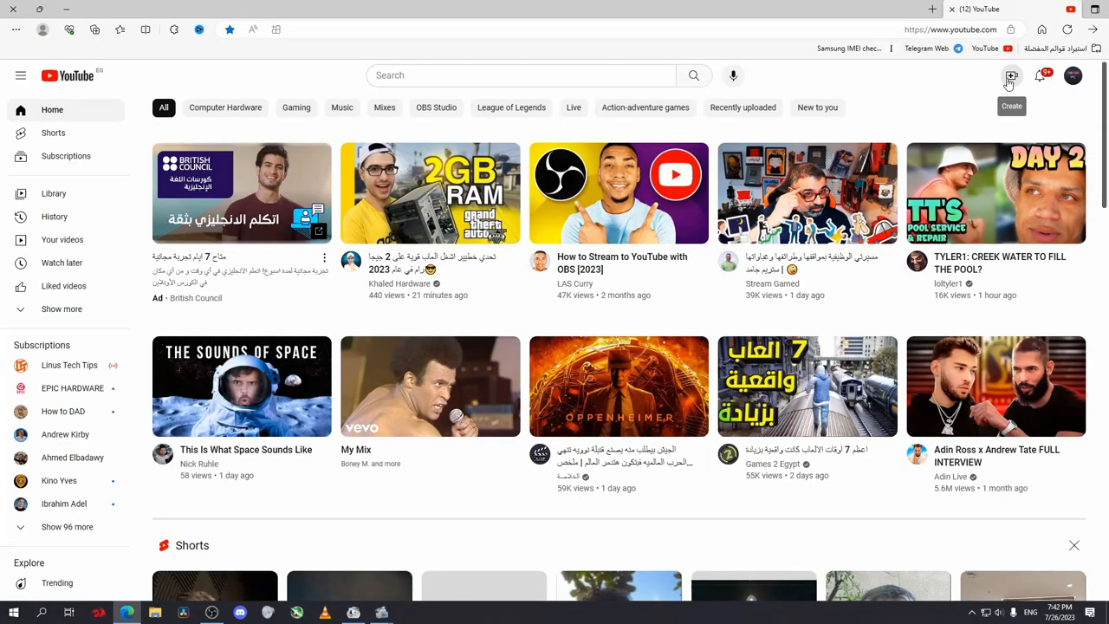
left_click(1012, 76)
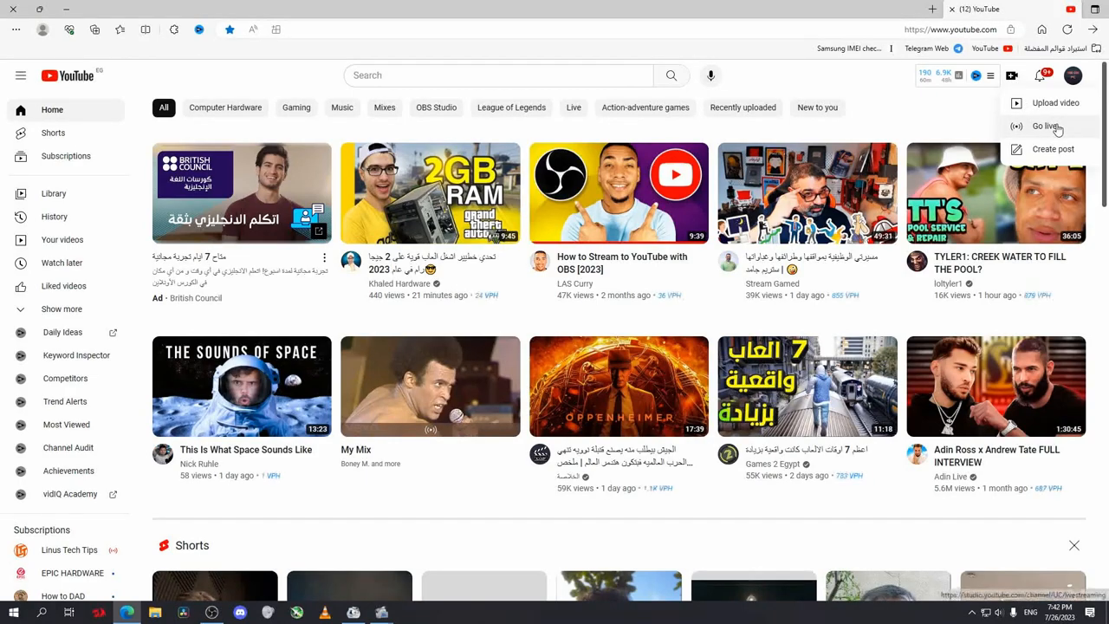
left_click(1045, 125)
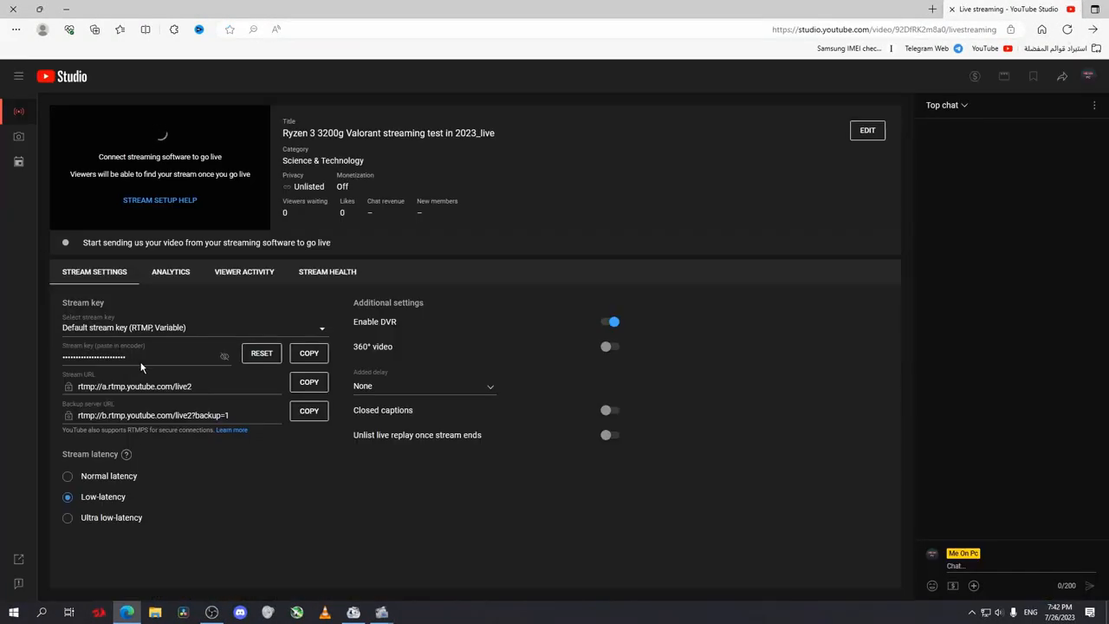
left_click(308, 354)
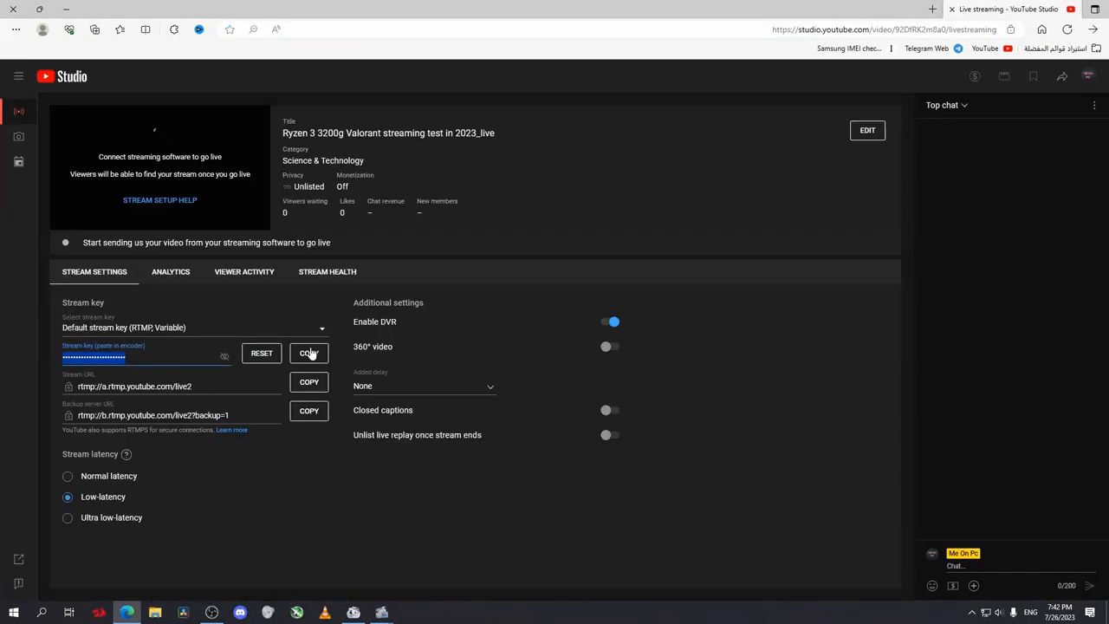
left_click(308, 353)
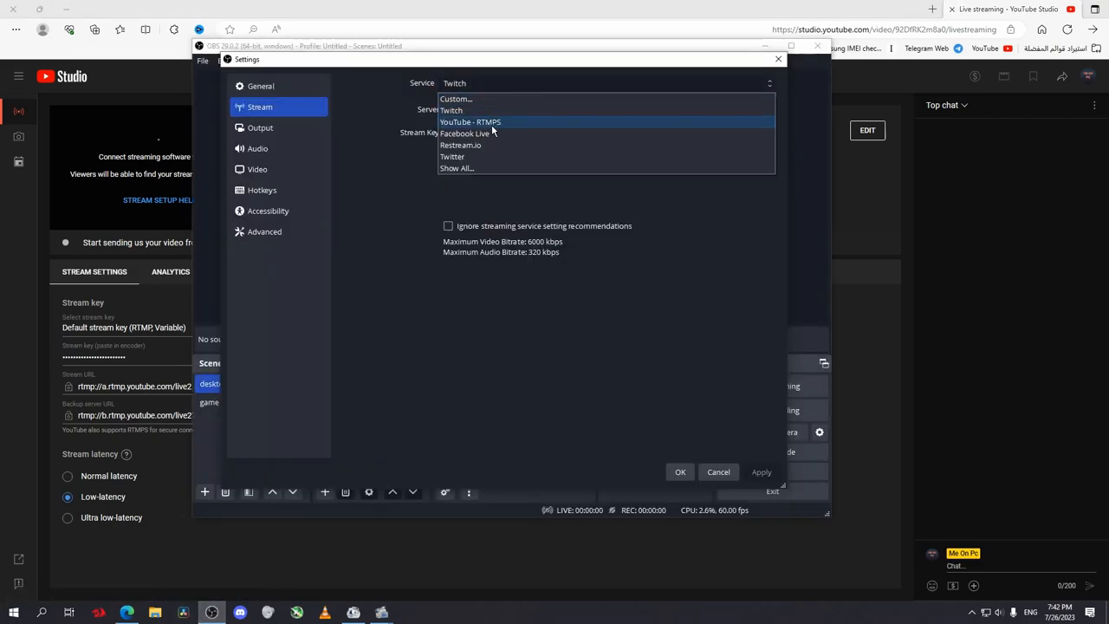
- Choose YouTube - RTMPS as the service and replace the stream key field with the copied key
left_click(470, 121)
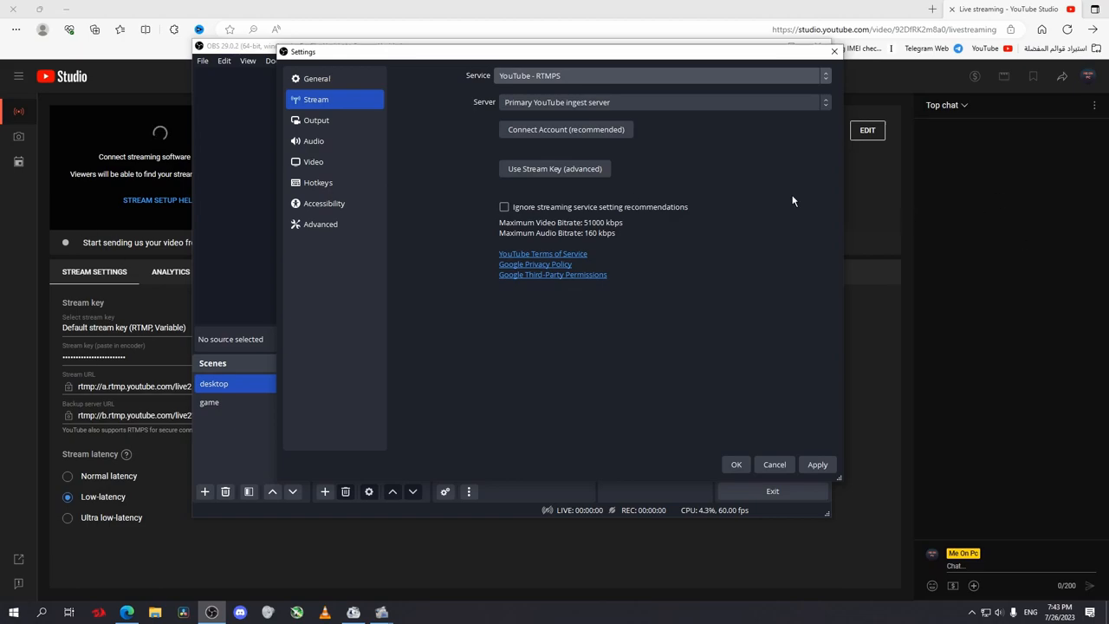
left_click(555, 168)
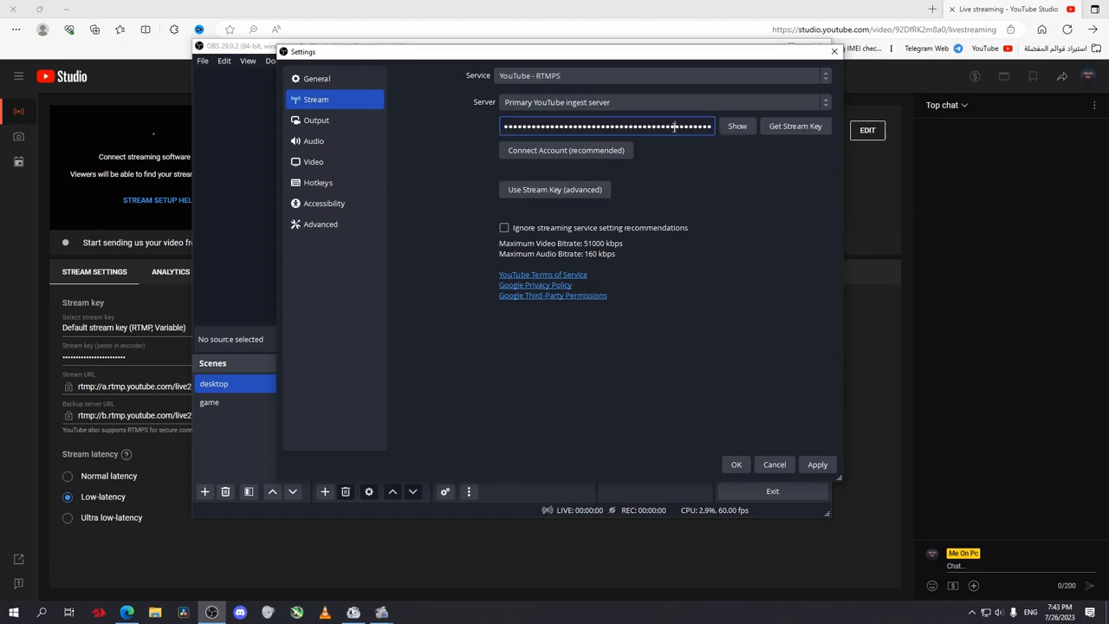
triple_click(606, 127)
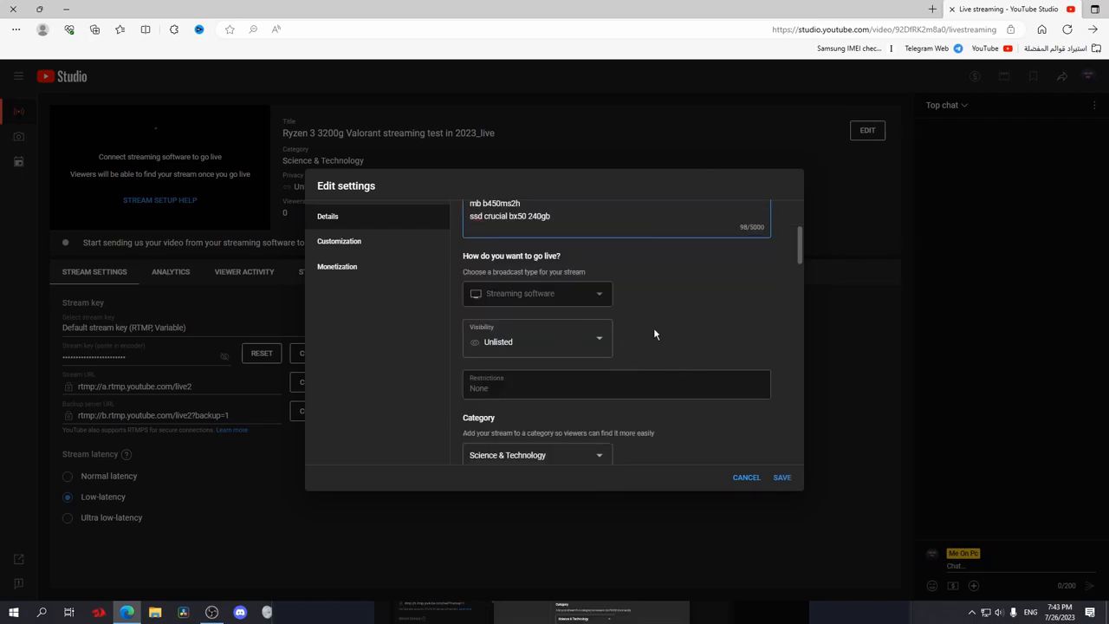
- Edit the stream, scroll through its Details, then view the Customization chat settings
left_click(538, 342)
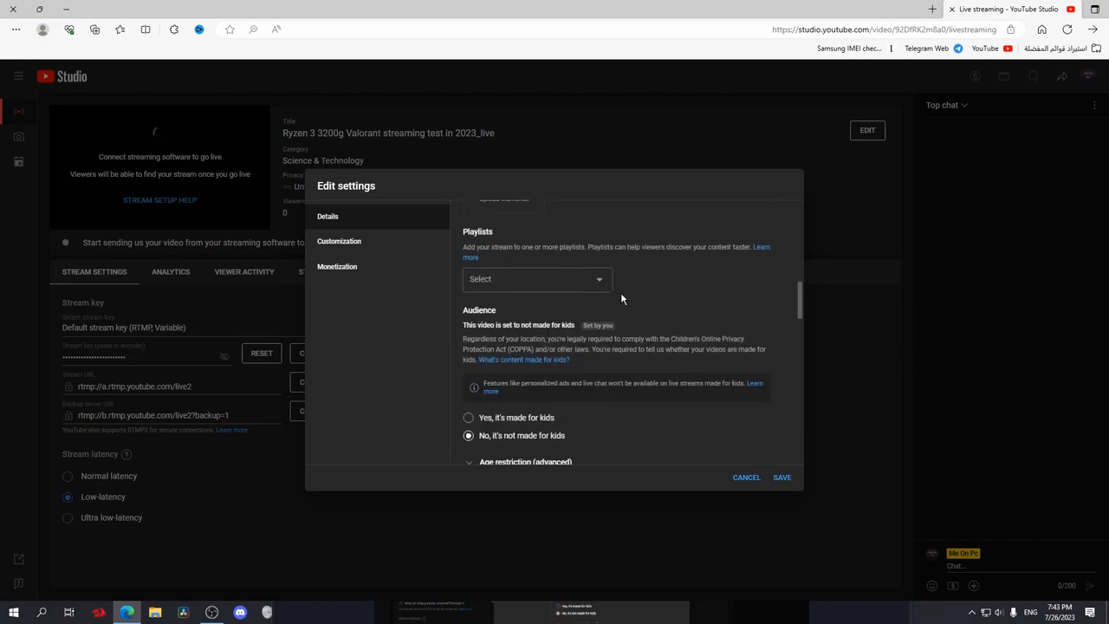
scroll("down", 3)
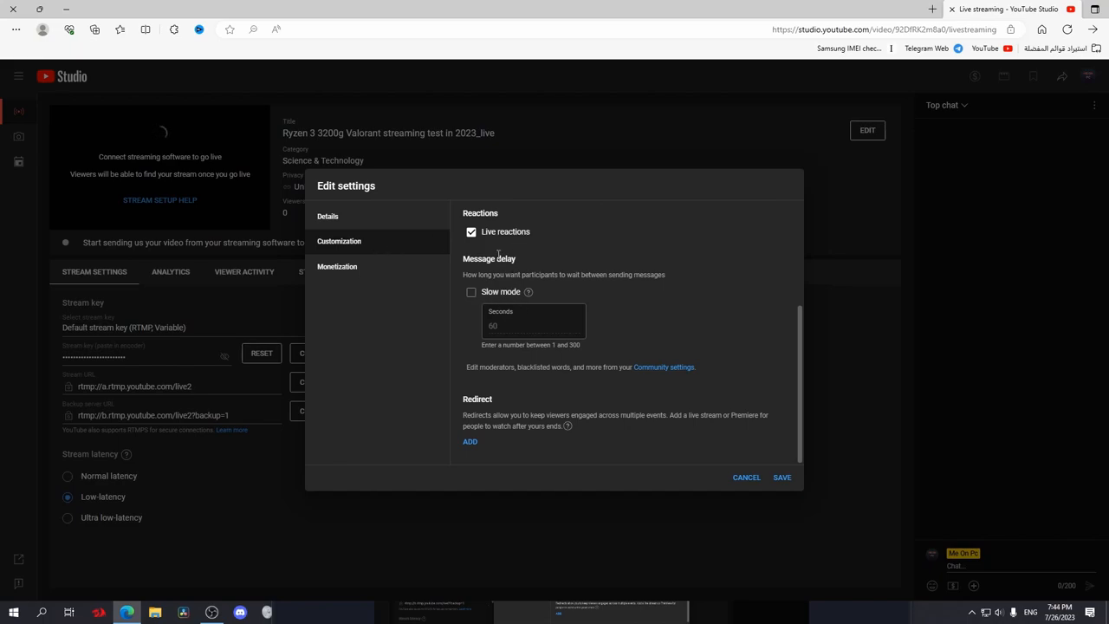
left_click(336, 267)
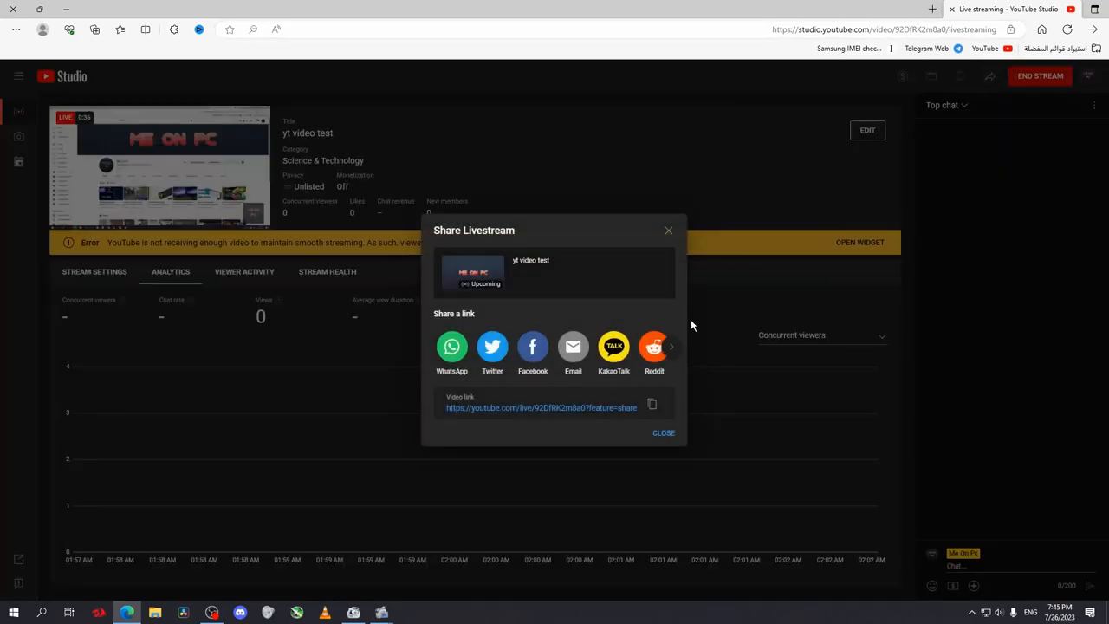
- Copy the livestream's video link from the Share Livestream dialog
left_click(651, 403)
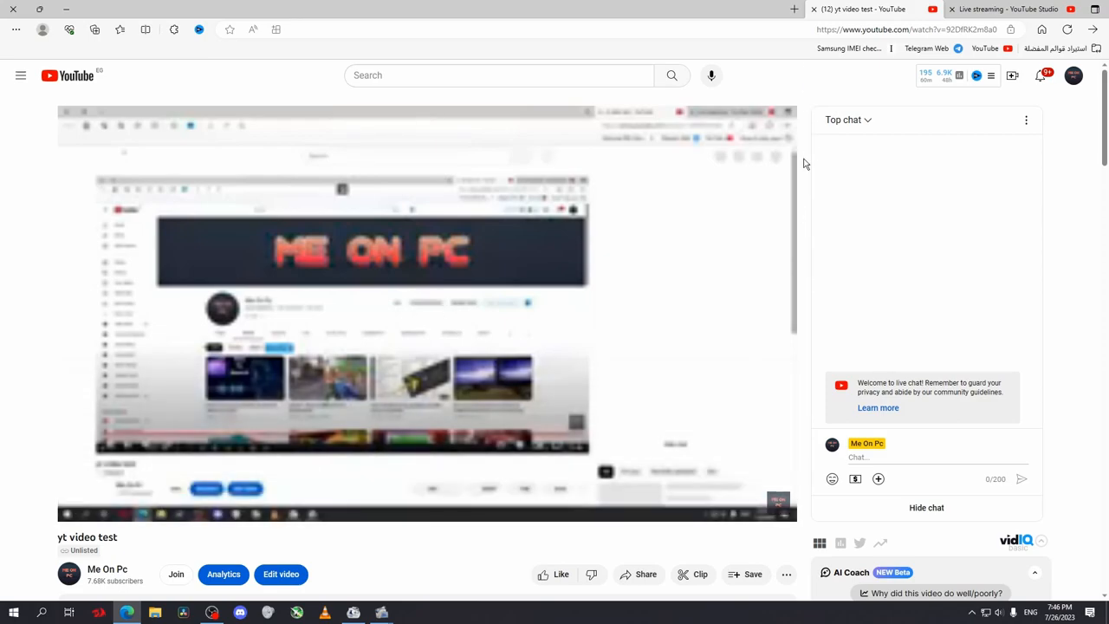
- Return to the live dashboard, end the stream with confirmation, and dismiss the Stream Finished summary
left_click(693, 508)
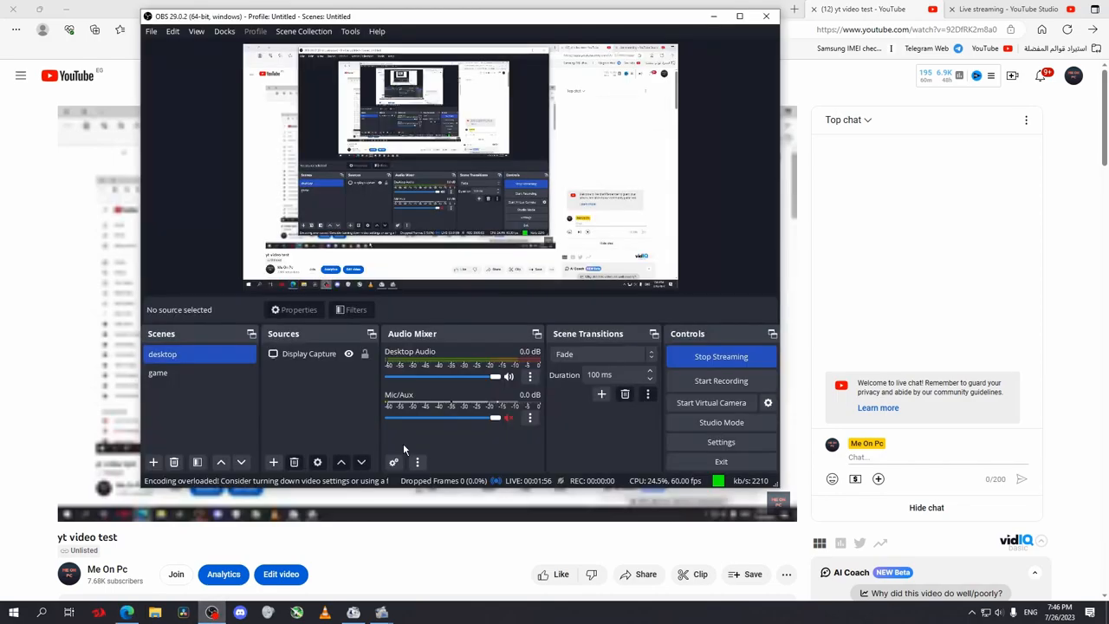
left_click(720, 357)
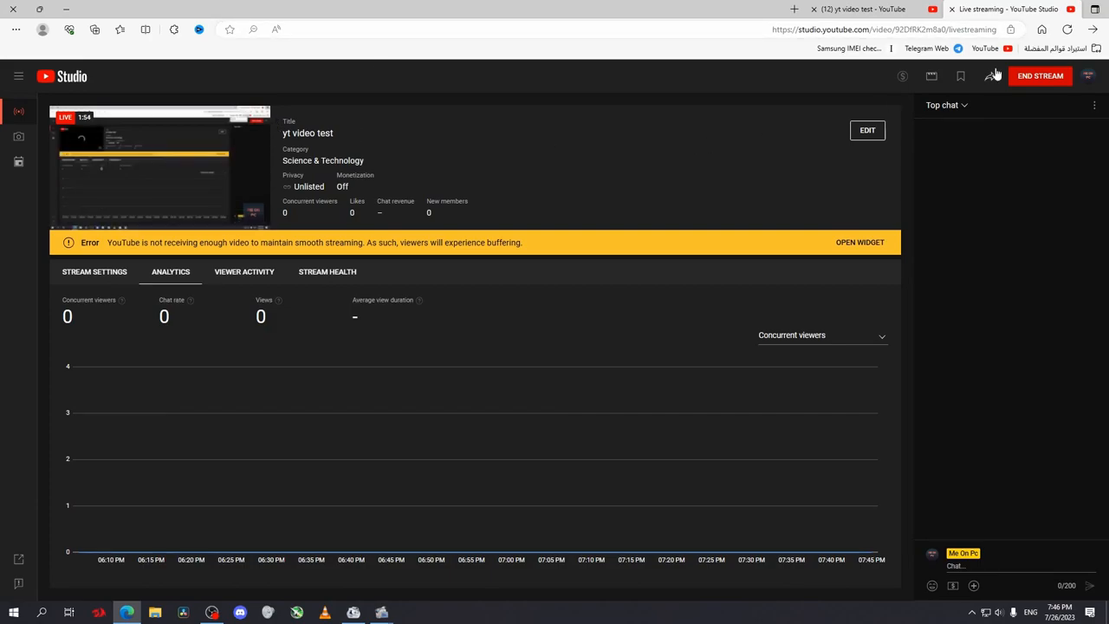
left_click(1040, 76)
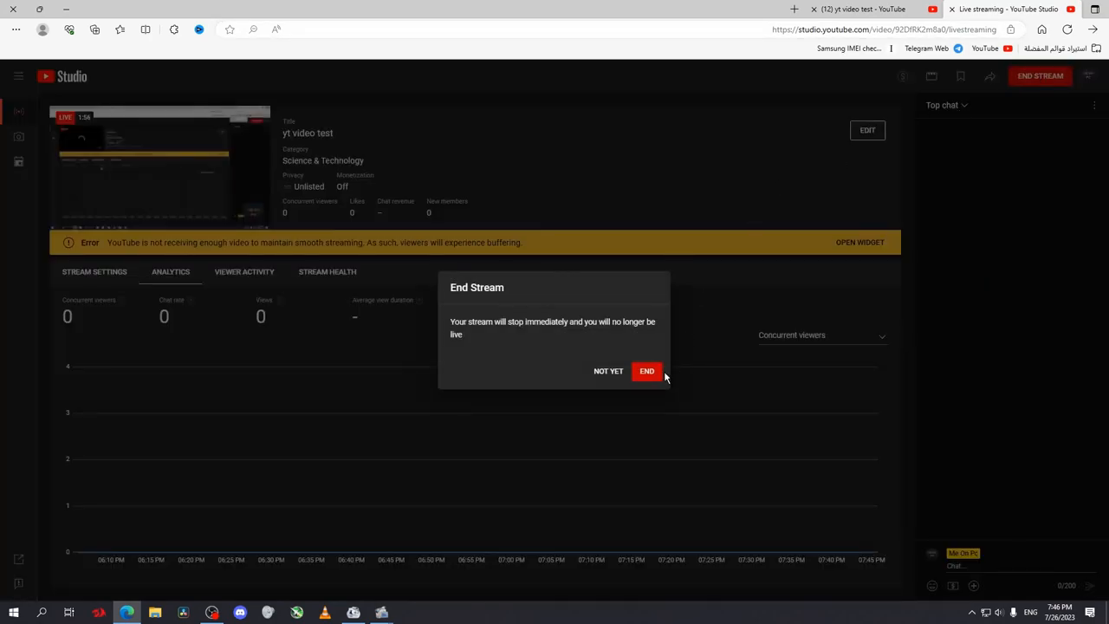
left_click(647, 371)
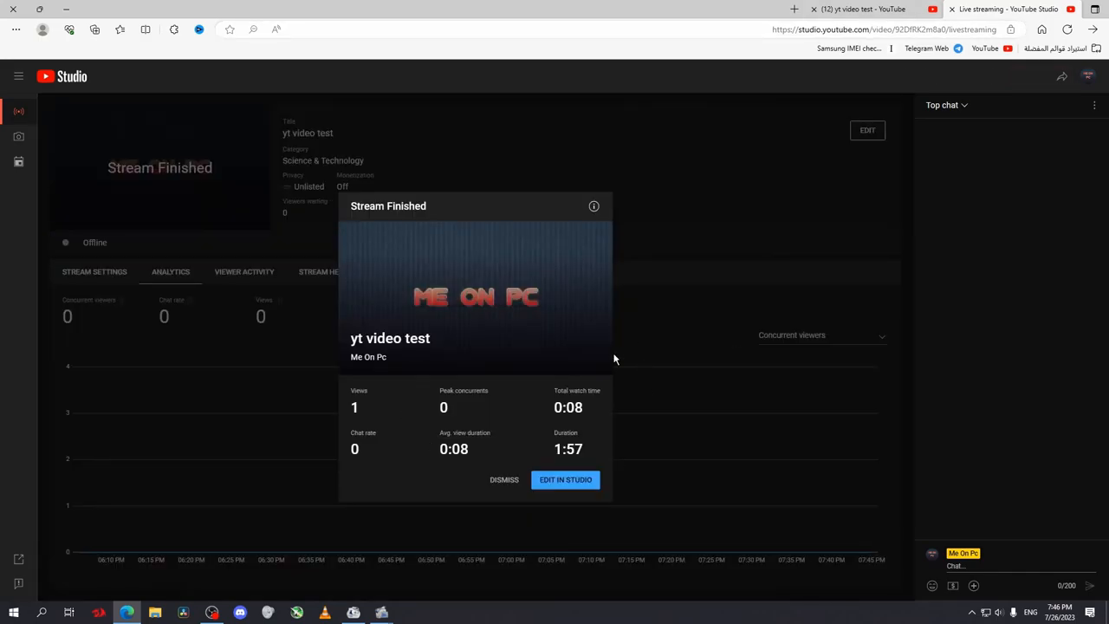
left_click(504, 479)
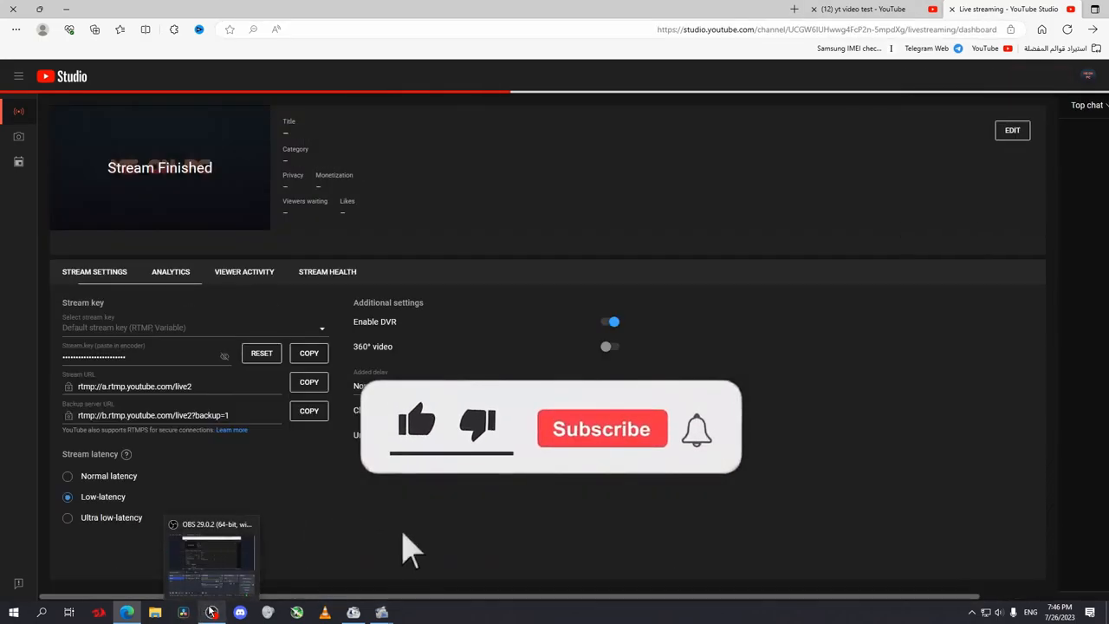